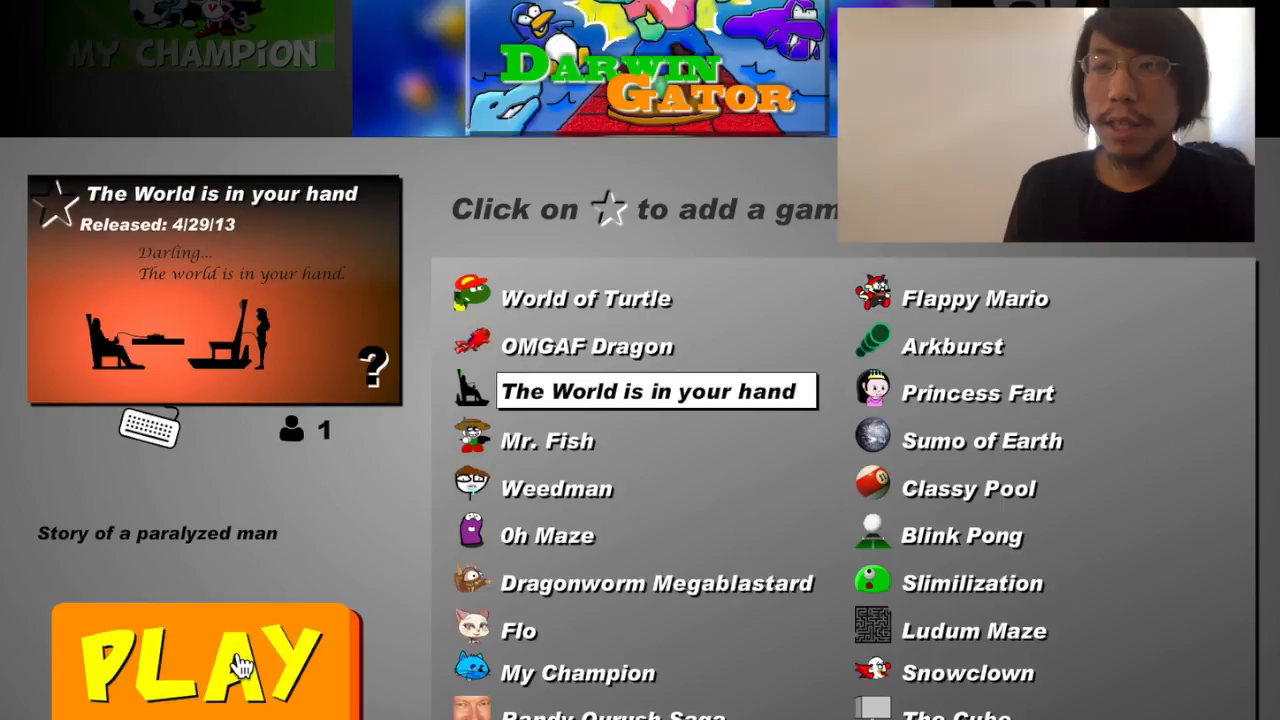
Launch The World is in your hand from the Darwin Gator game list with PLAY.
{"action": "left_click", "coordinate": [205, 655]}
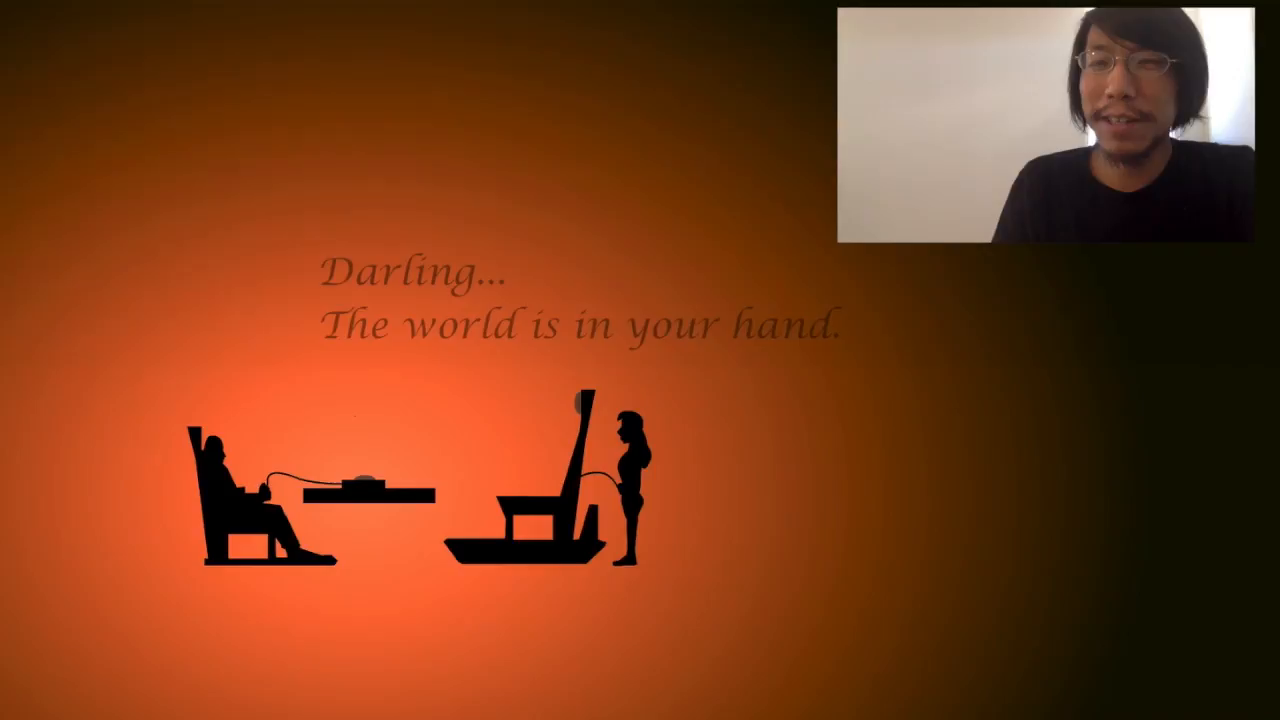